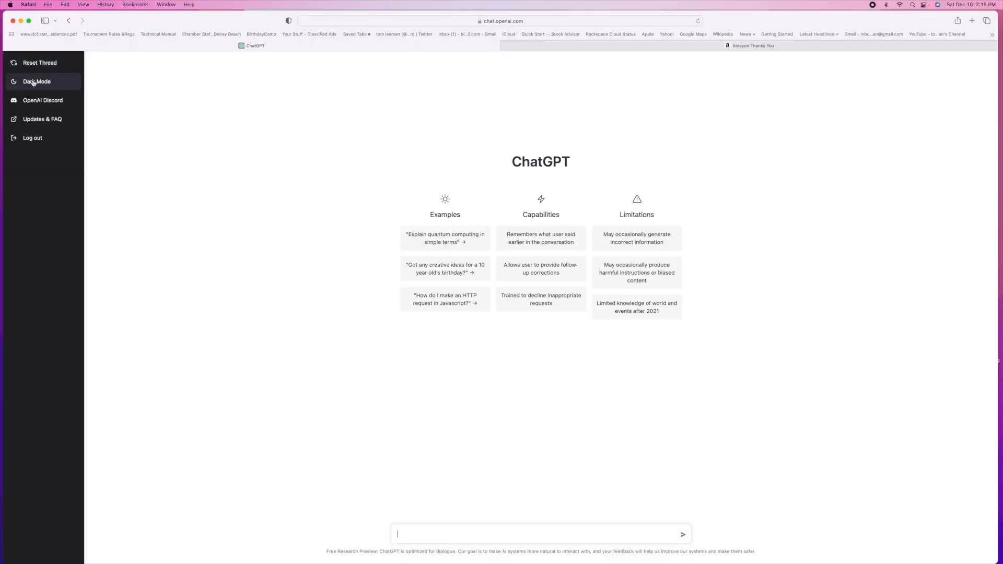
Switch the ChatGPT start page to dark mode from the sidebar
click(36, 81)
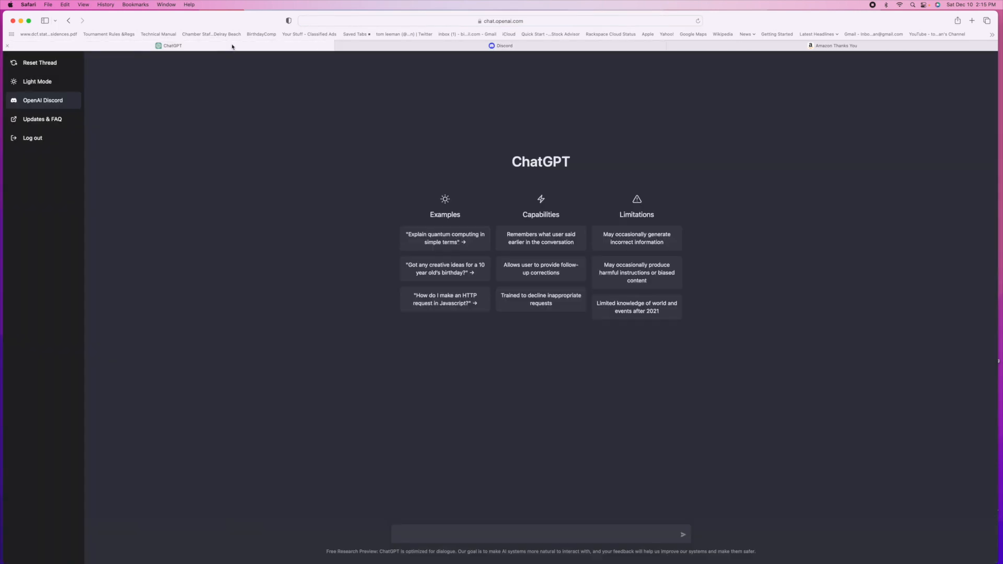
mouse_move(42, 119)
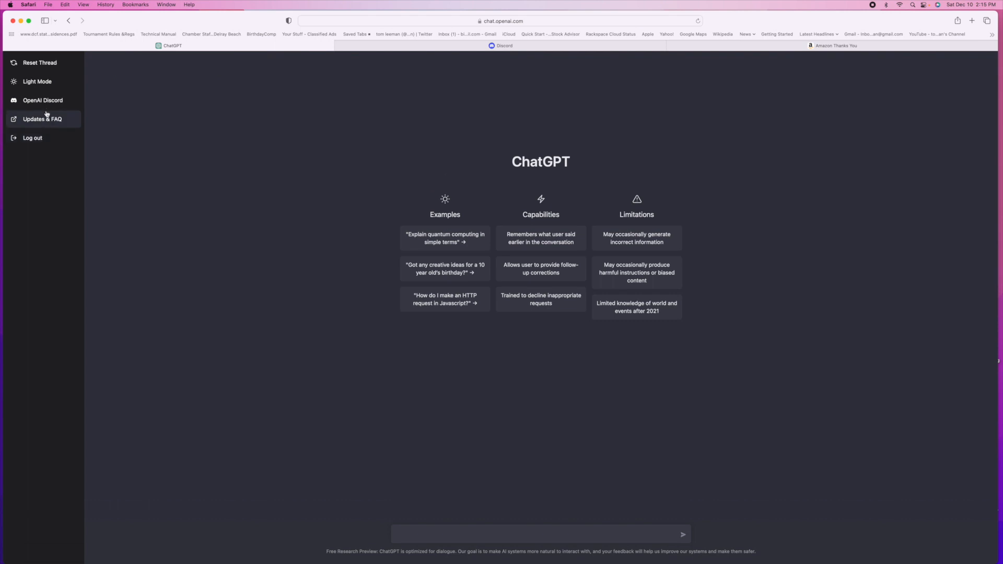
mouse_move(40, 62)
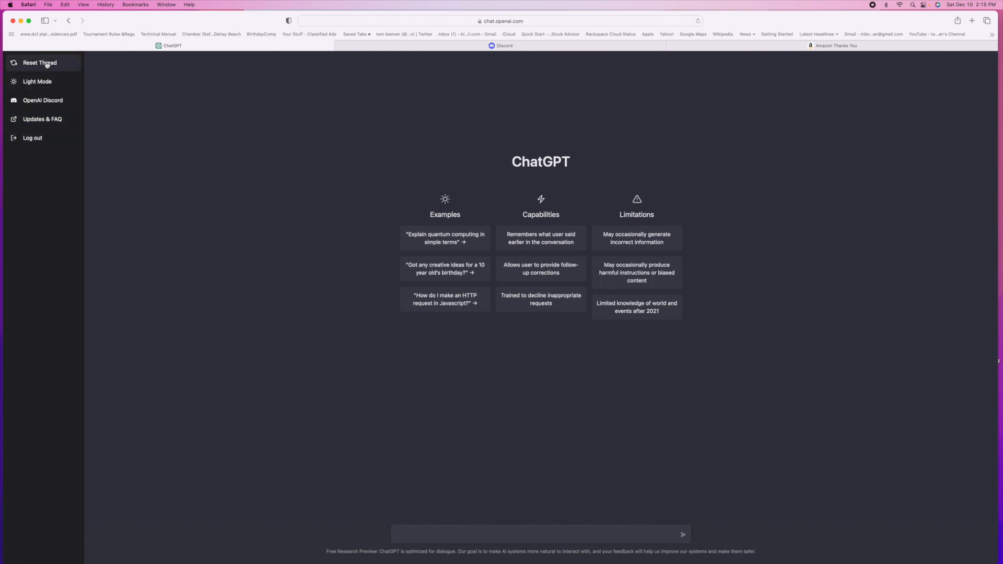